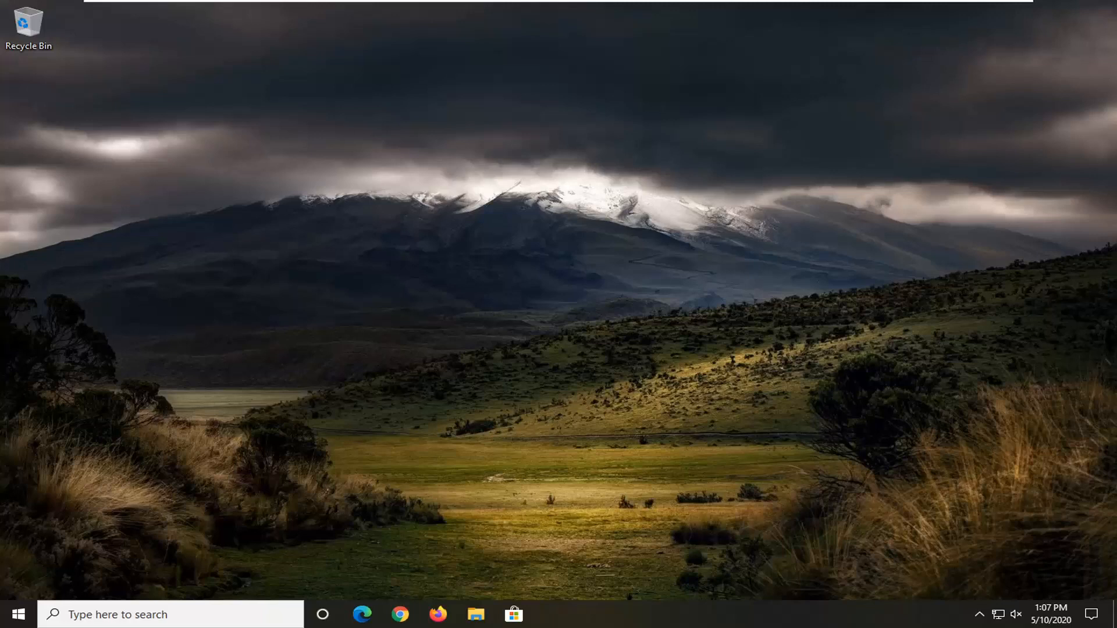
Search Start for 'regedit' and launch Registry Editor as administrator
left_click(12, 614)
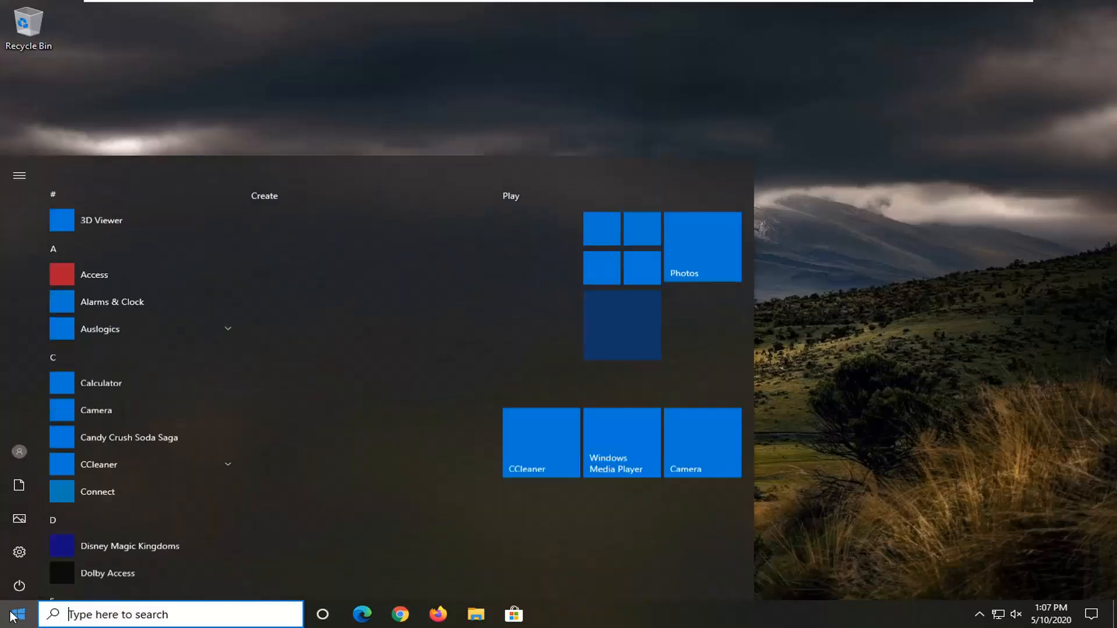
type("regedit")
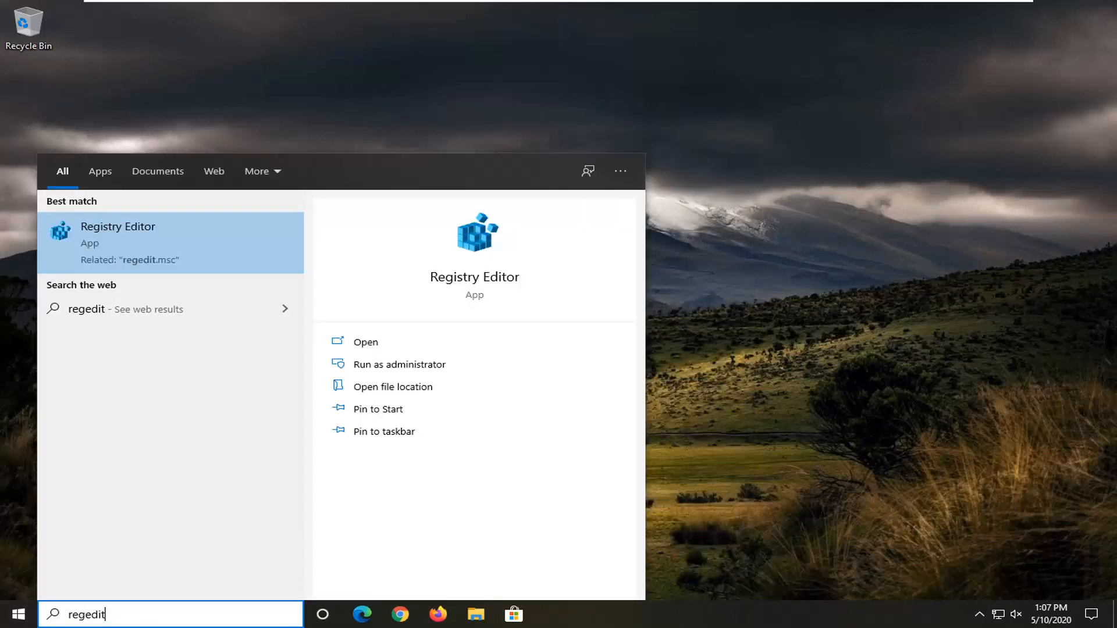
mouse_move(137, 267)
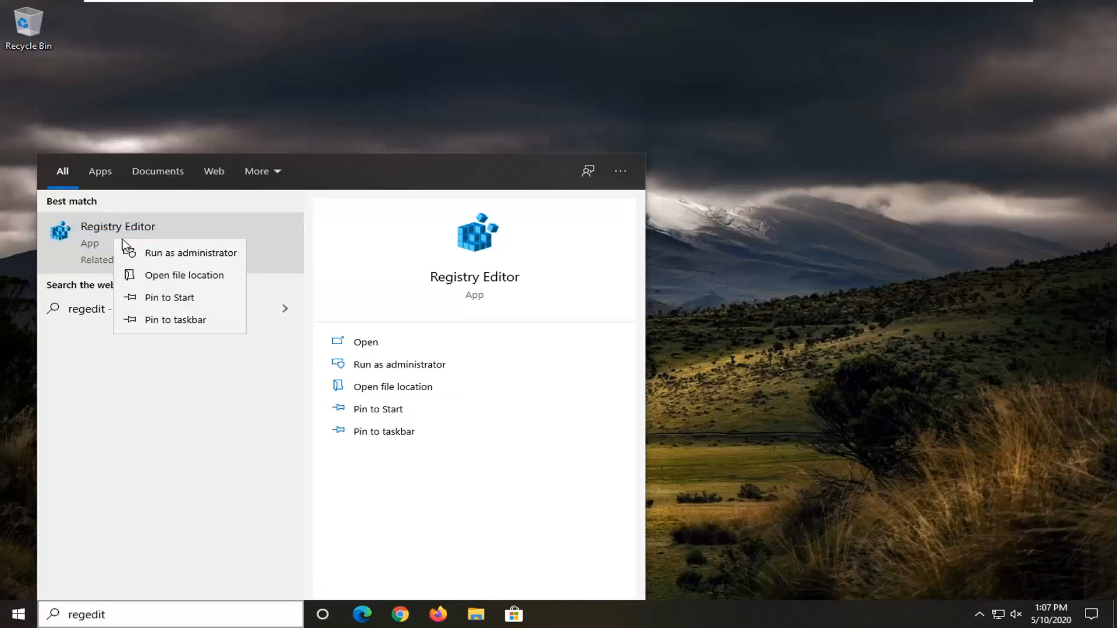
left_click(200, 252)
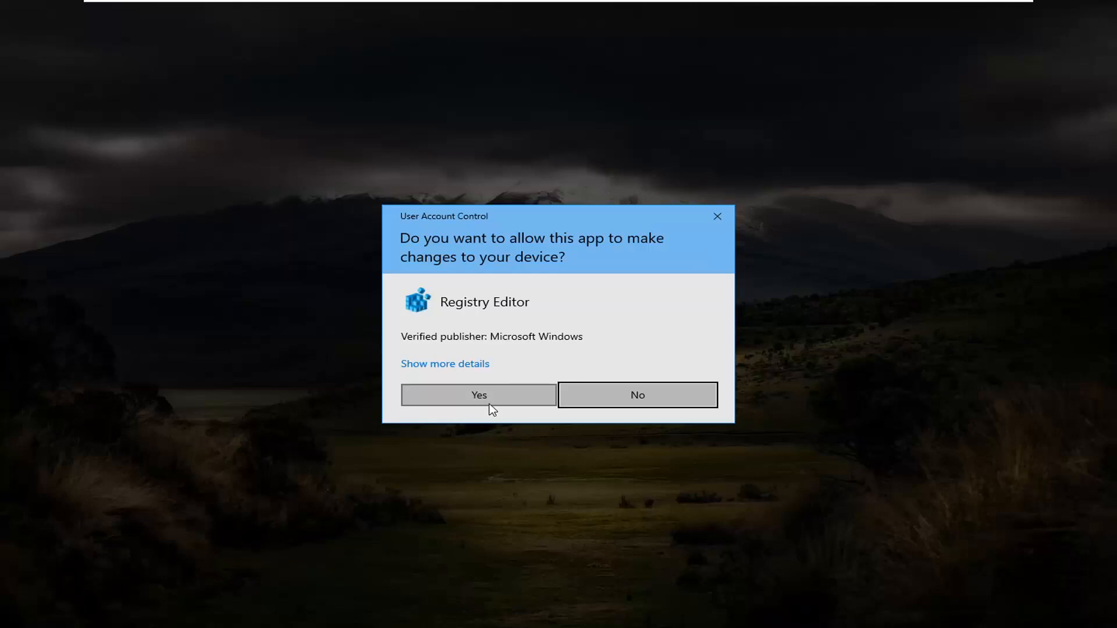
Approve the User Account Control prompt so Registry Editor opens
left_click(478, 394)
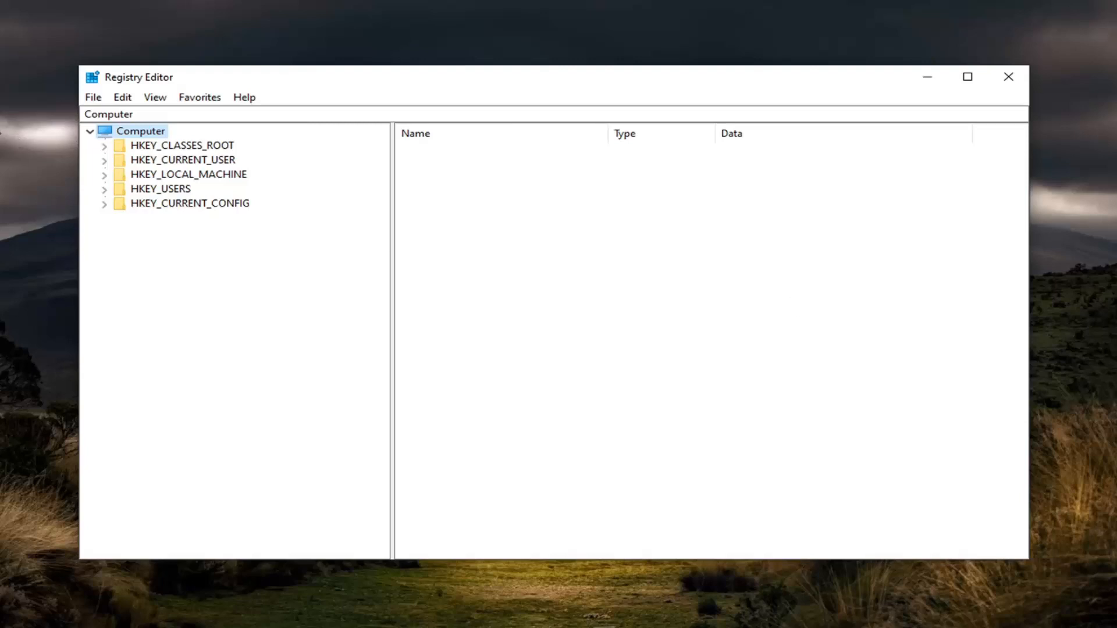
left_click(93, 97)
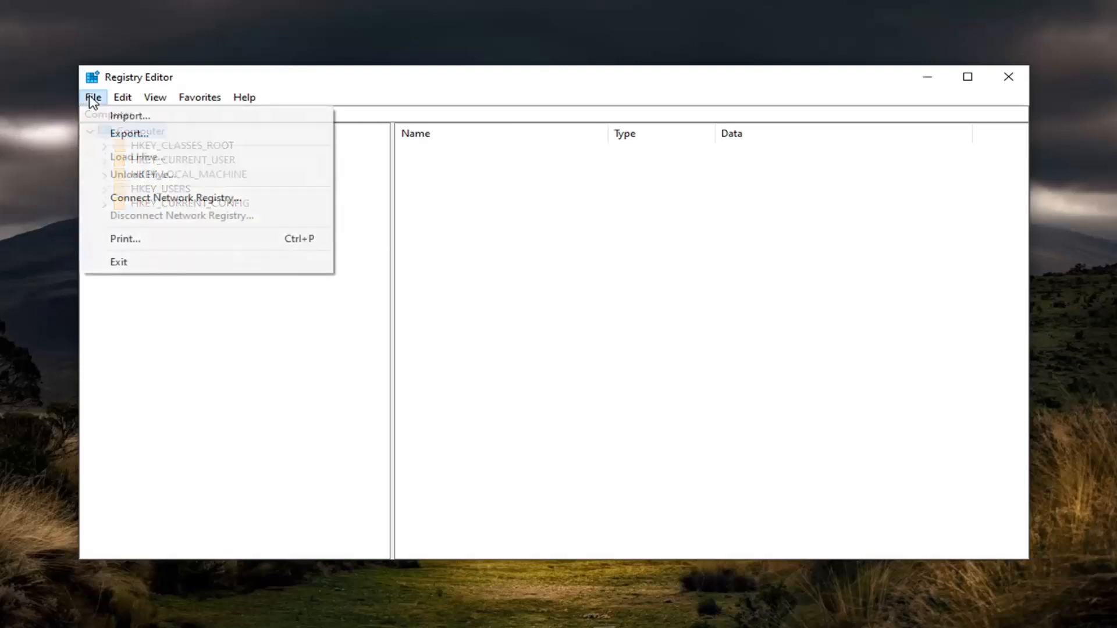
left_click(128, 133)
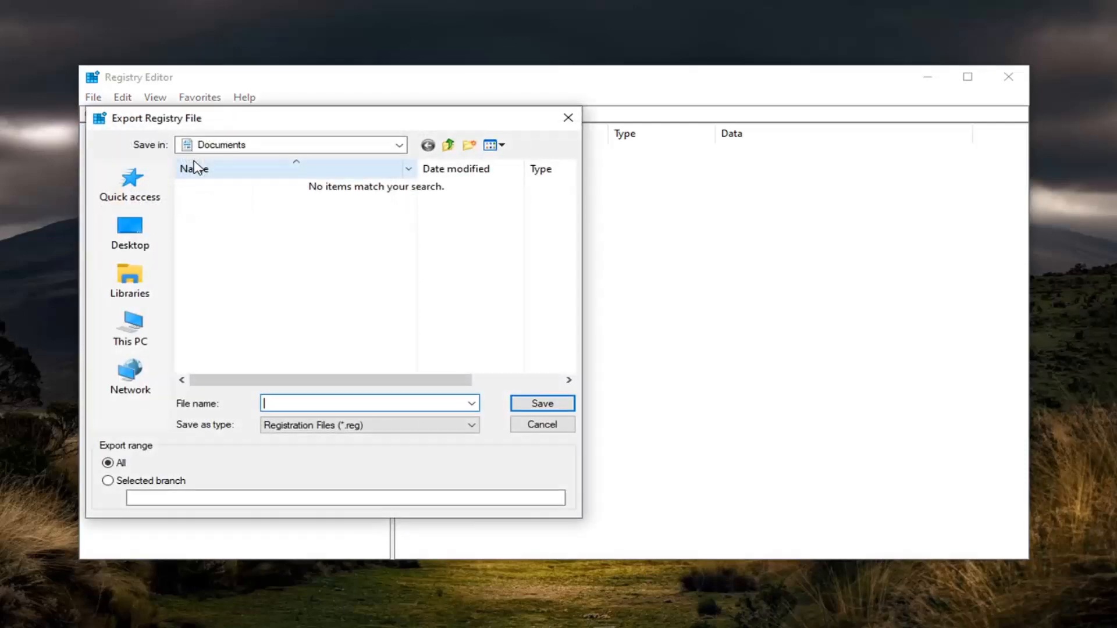
mouse_move(185, 415)
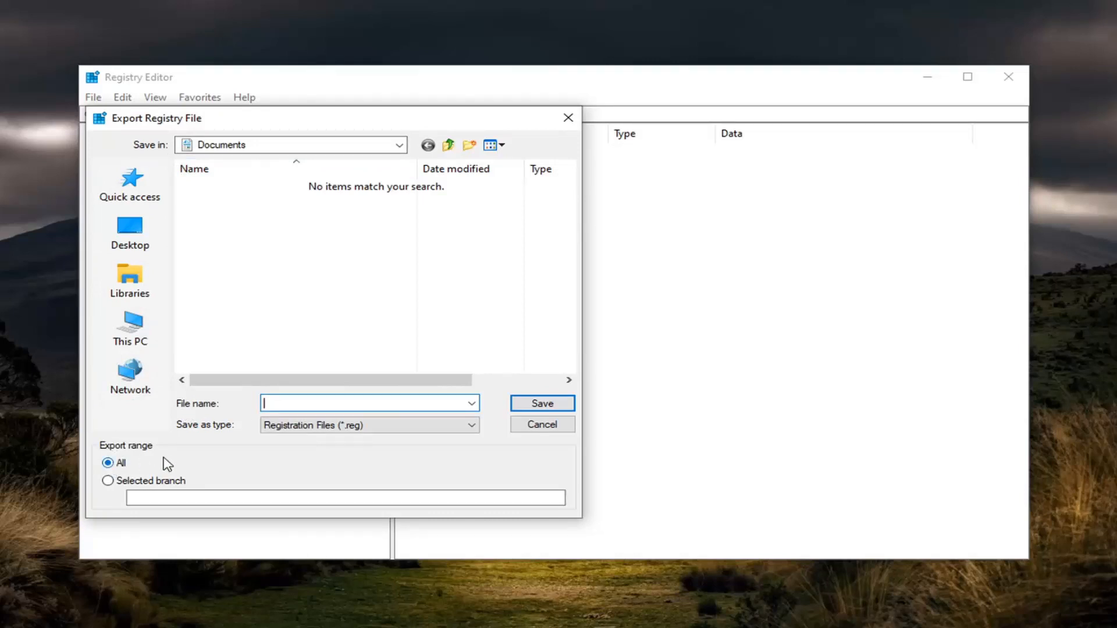
mouse_move(516, 403)
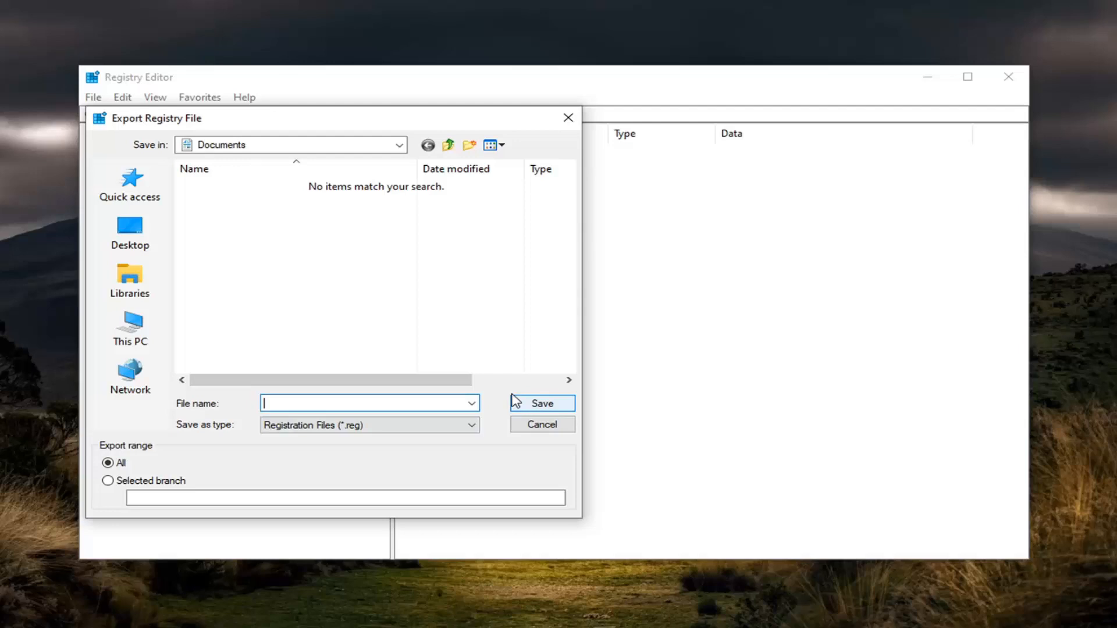
mouse_move(258, 150)
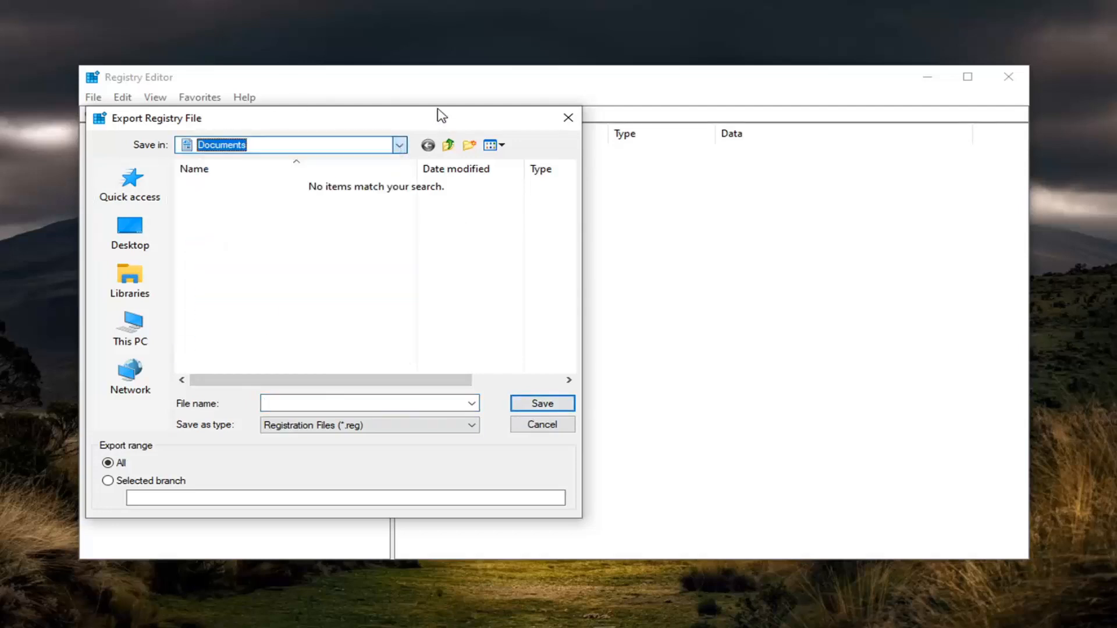
left_click(541, 423)
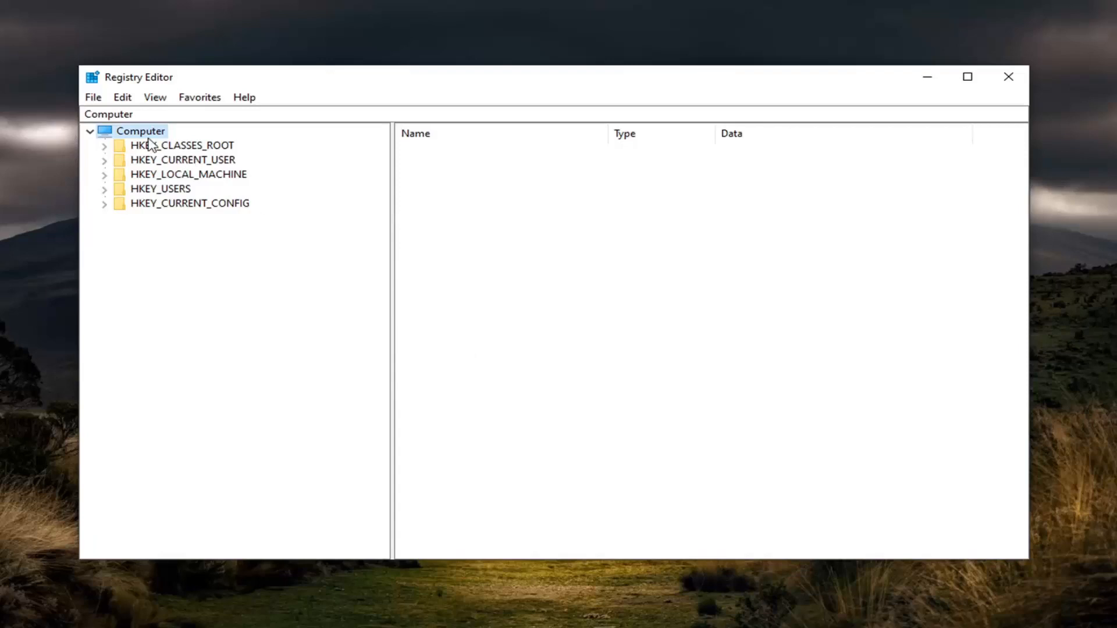
left_click(93, 97)
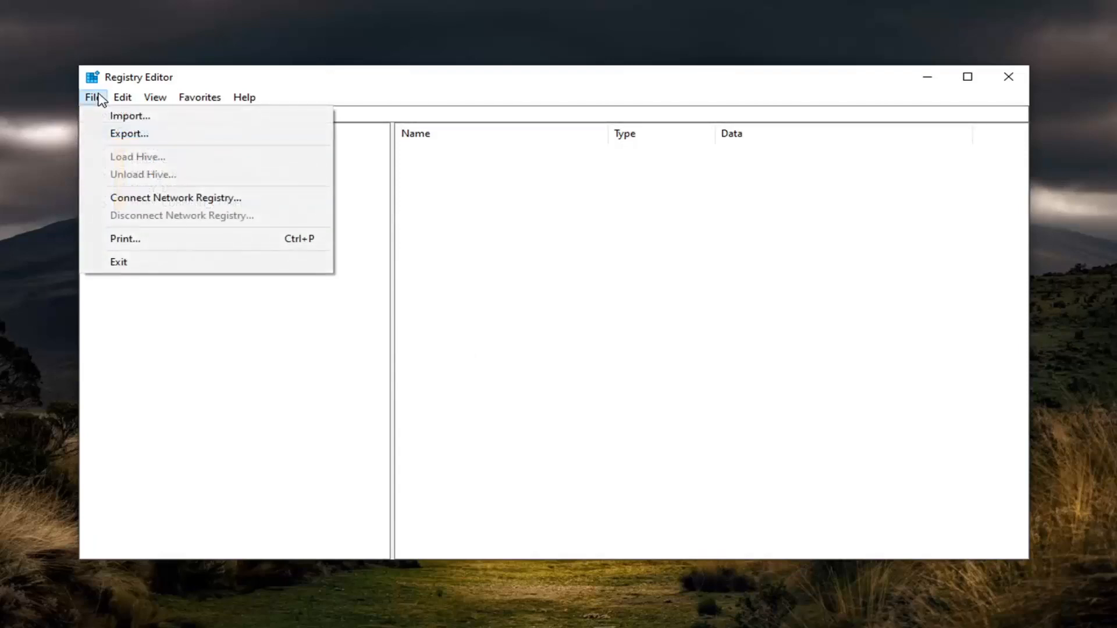
left_click(130, 115)
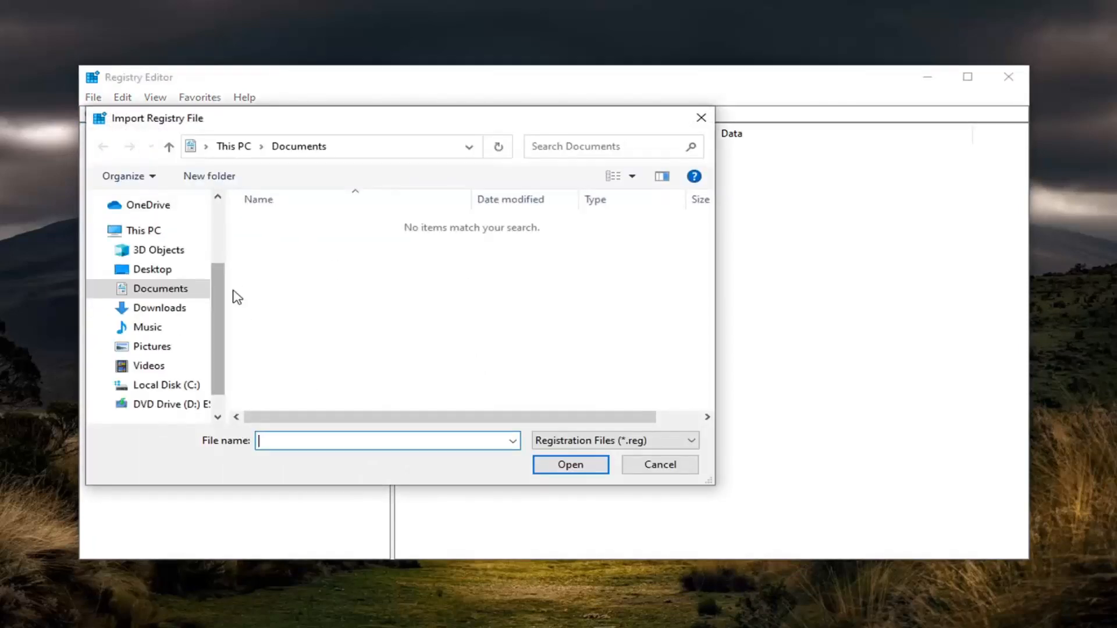
left_click(658, 464)
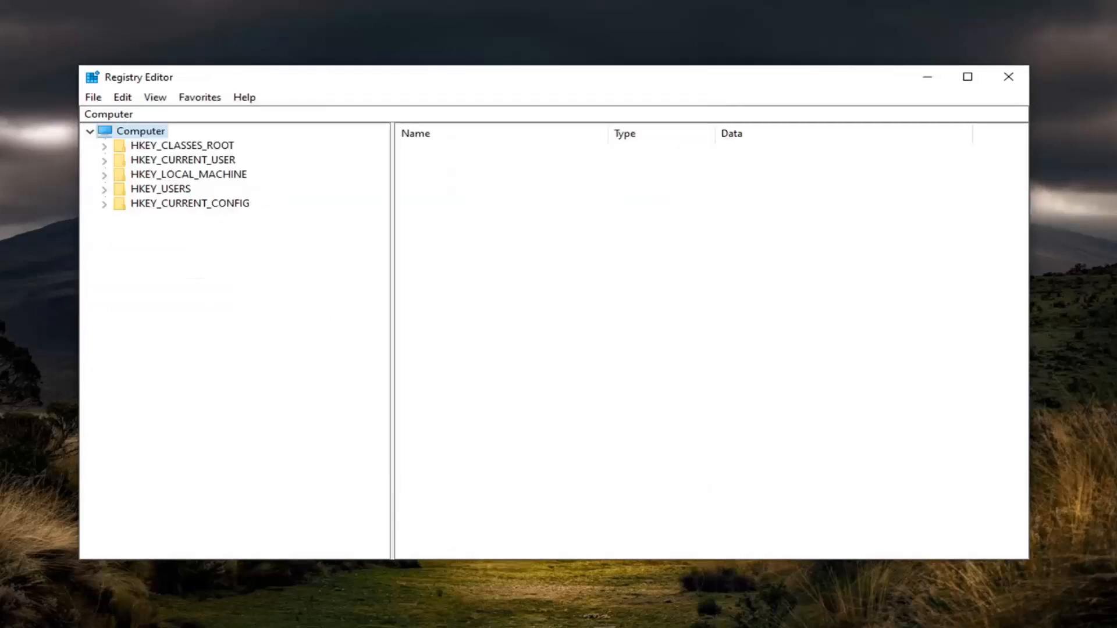
mouse_move(335, 160)
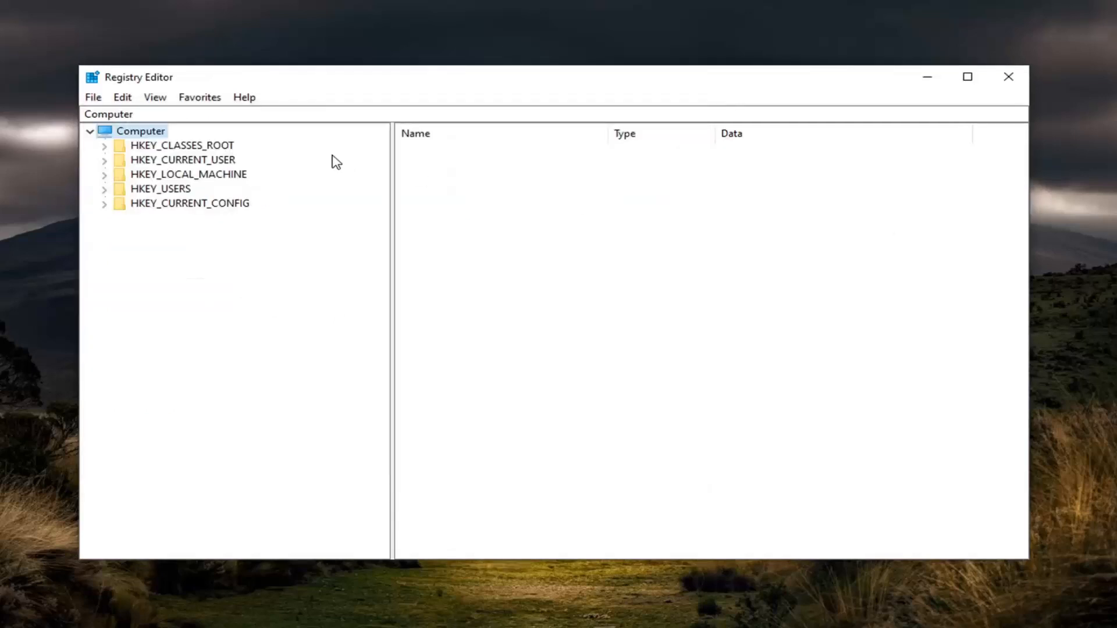
left_click(189, 173)
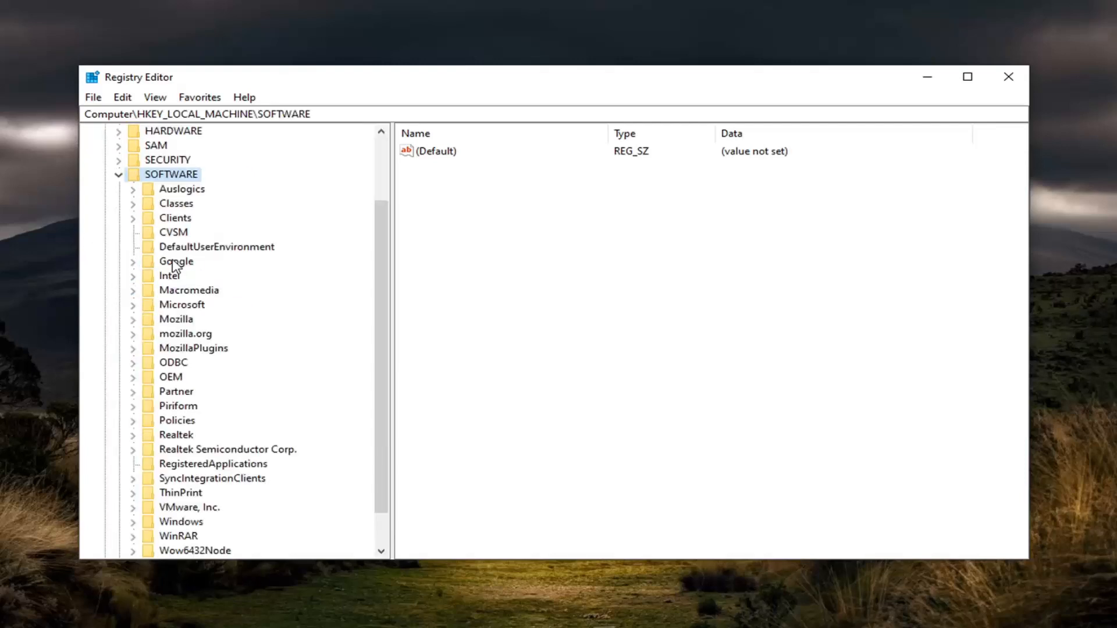
mouse_move(177, 424)
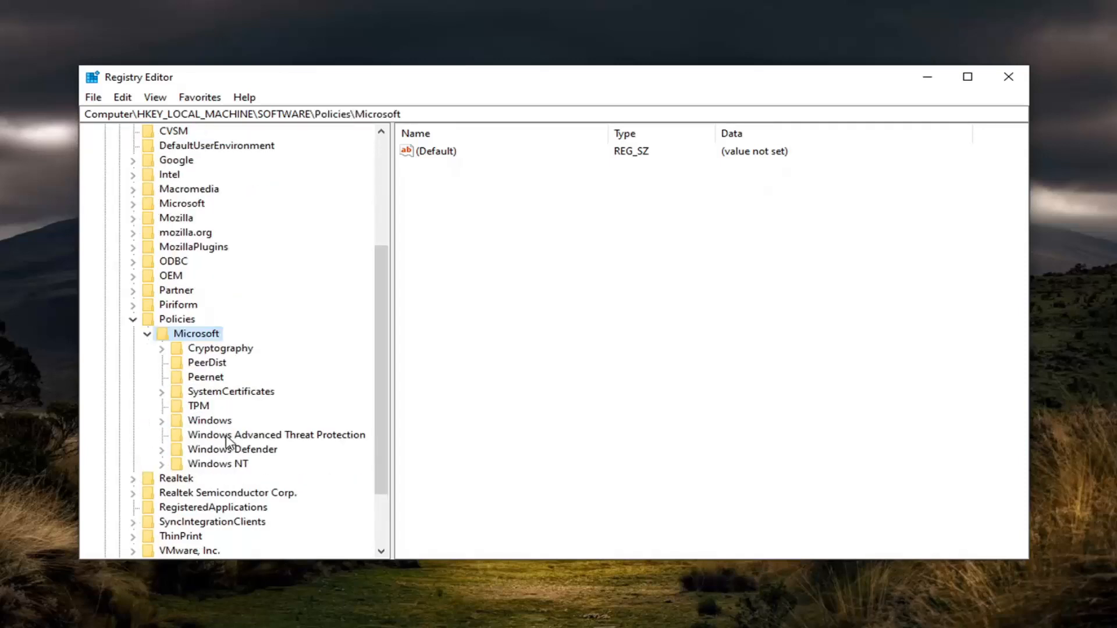
mouse_move(726, 397)
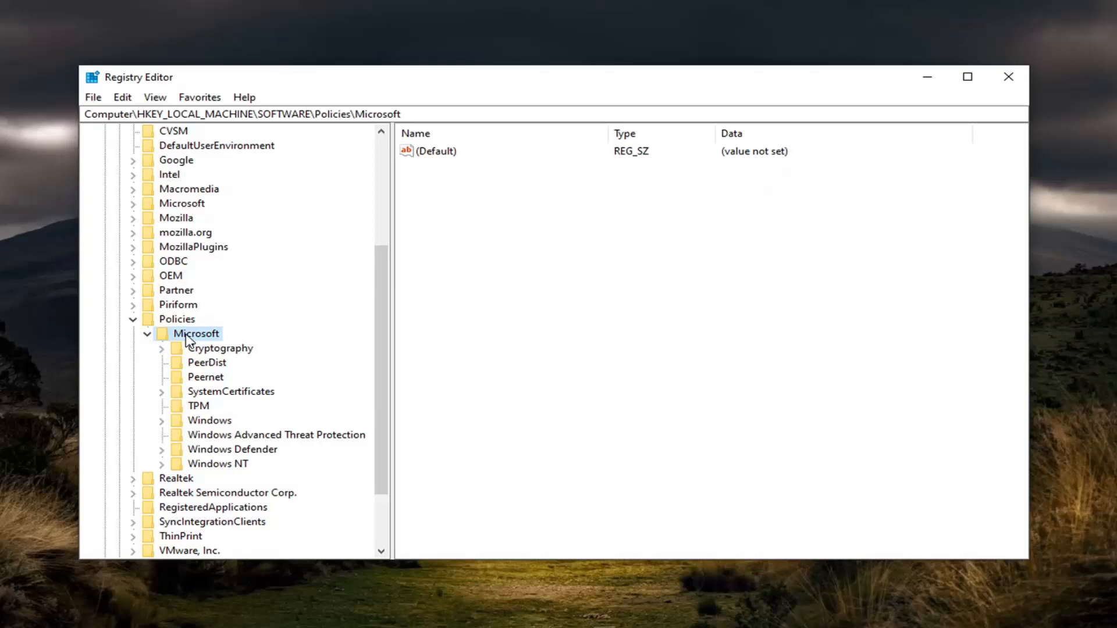
Bring up the context menu on HKLM\SOFTWARE\Policies\Microsoft
right_click(197, 334)
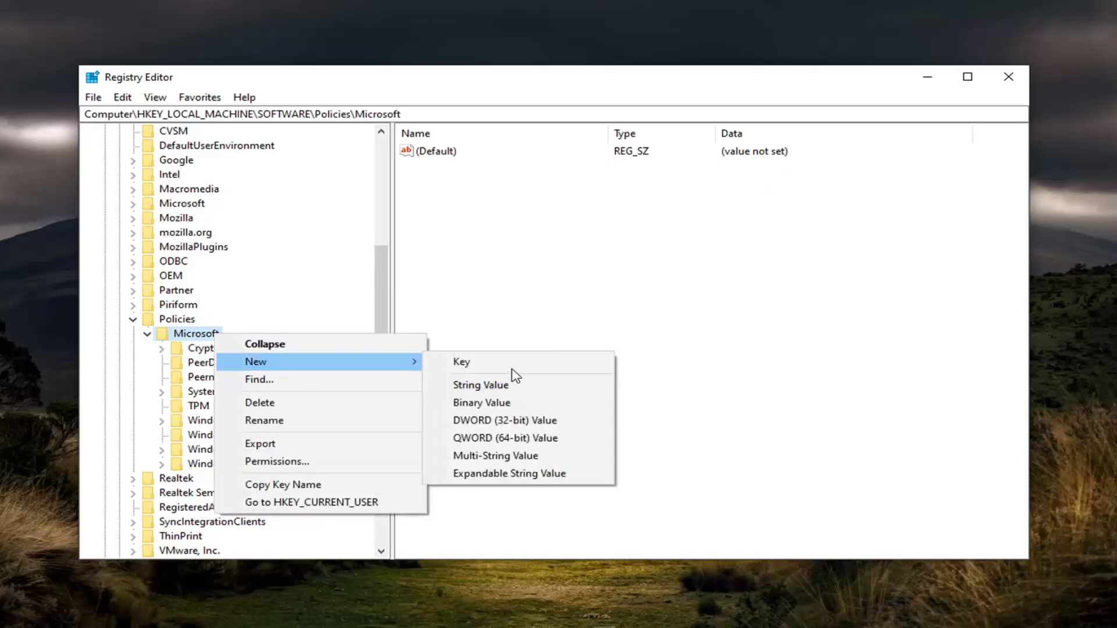
Create a new subkey named Edge under Policies\Microsoft
left_click(461, 362)
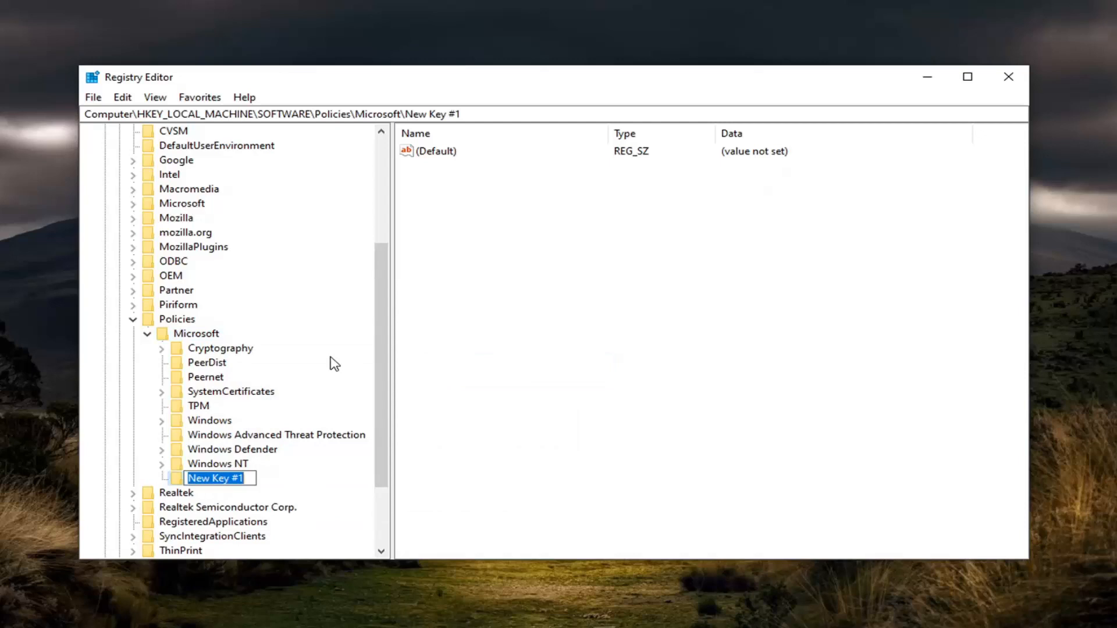
type("Ed")
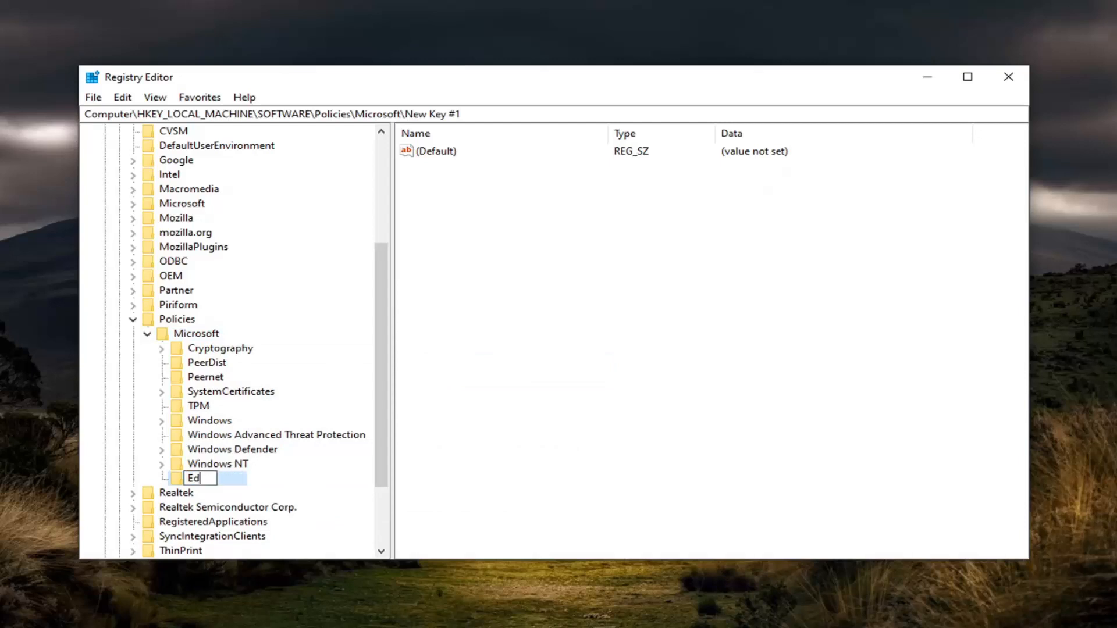
type("ge")
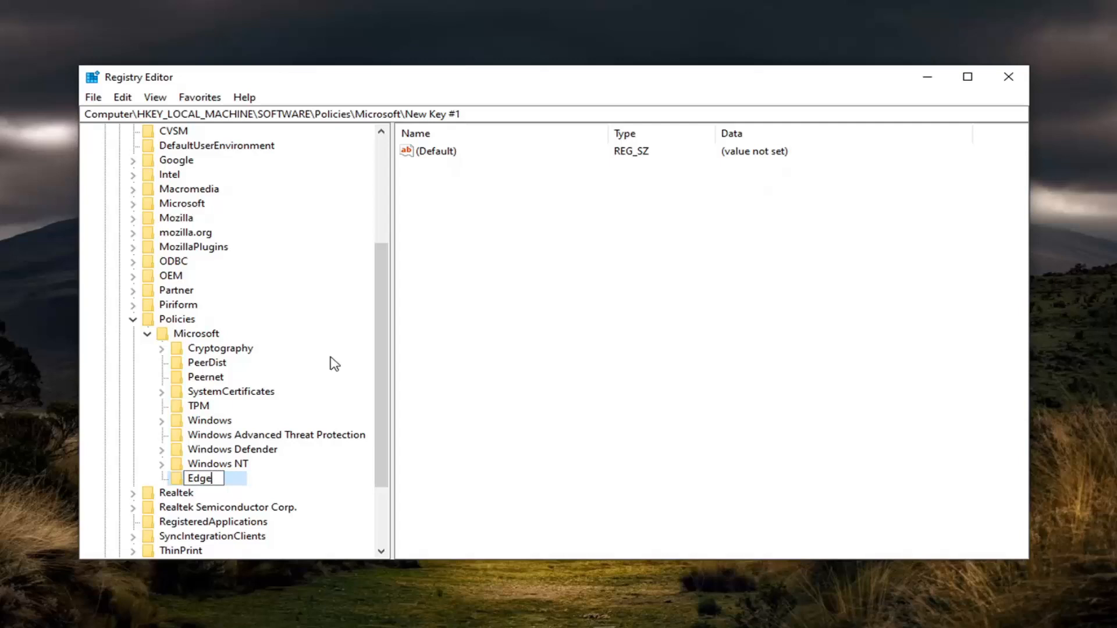
key("Return")
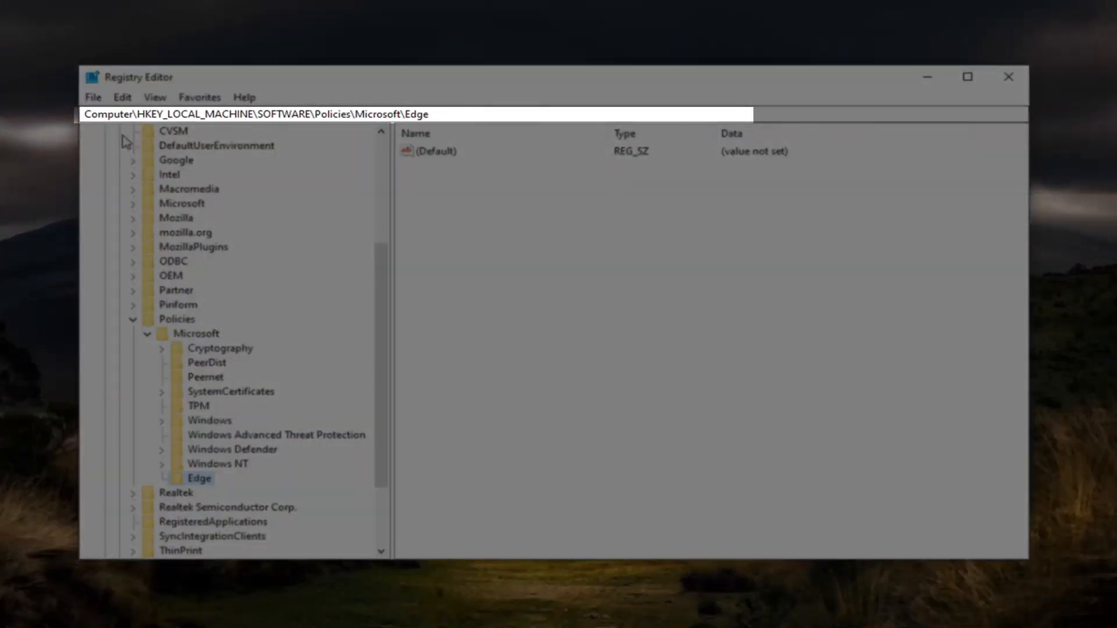
mouse_move(478, 143)
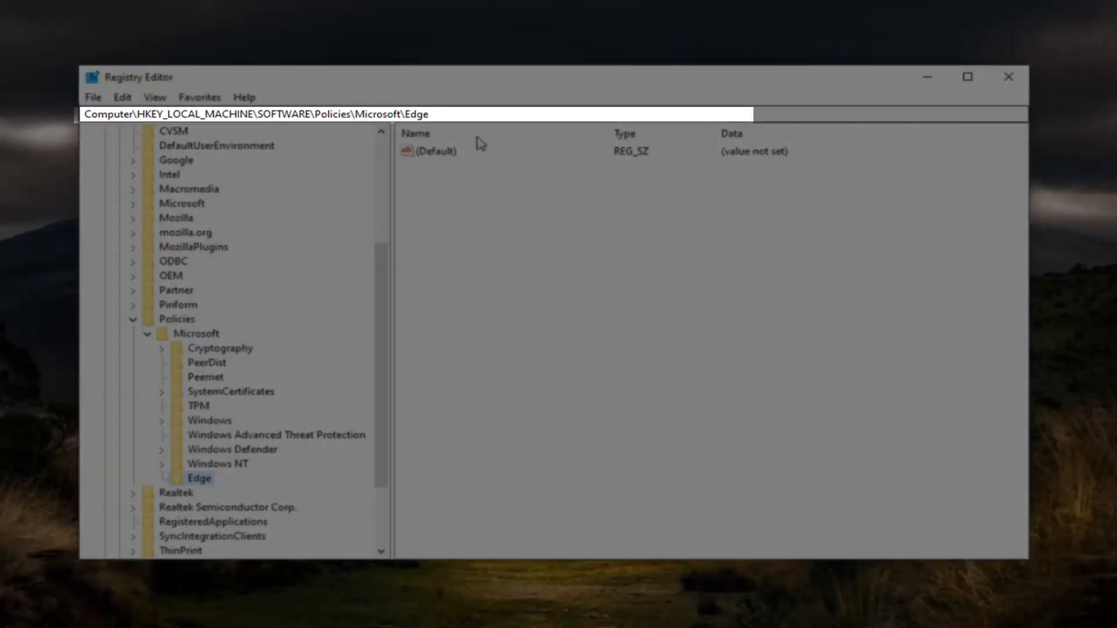
mouse_move(512, 198)
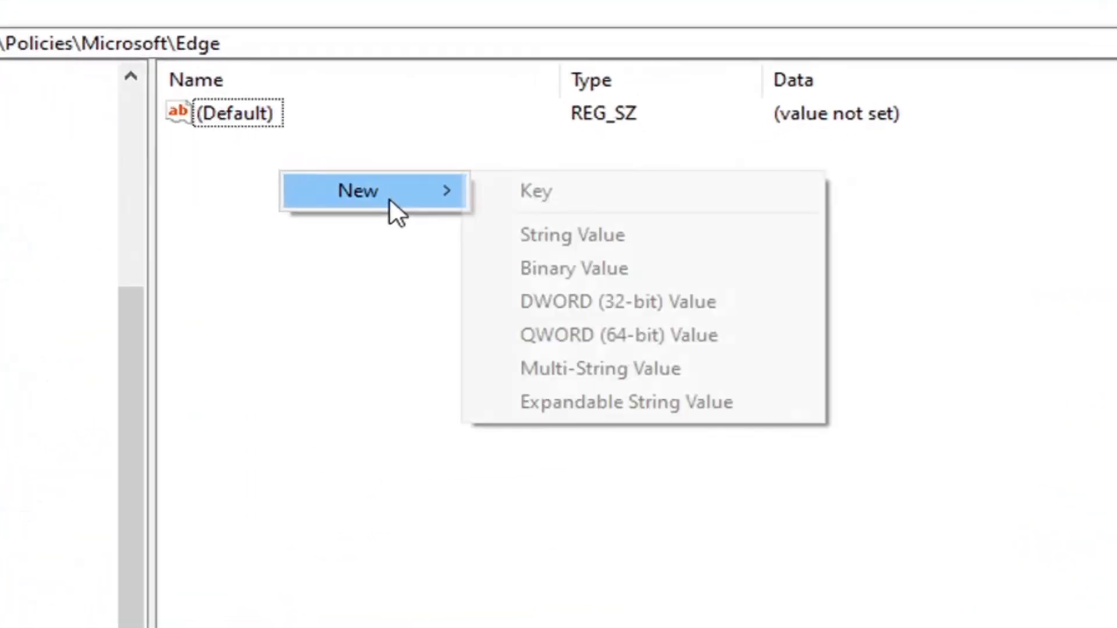
Add a DWORD (32-bit) value named RendererCodeIntegrityEnabled in Edge and bring up its data editor
left_click(618, 302)
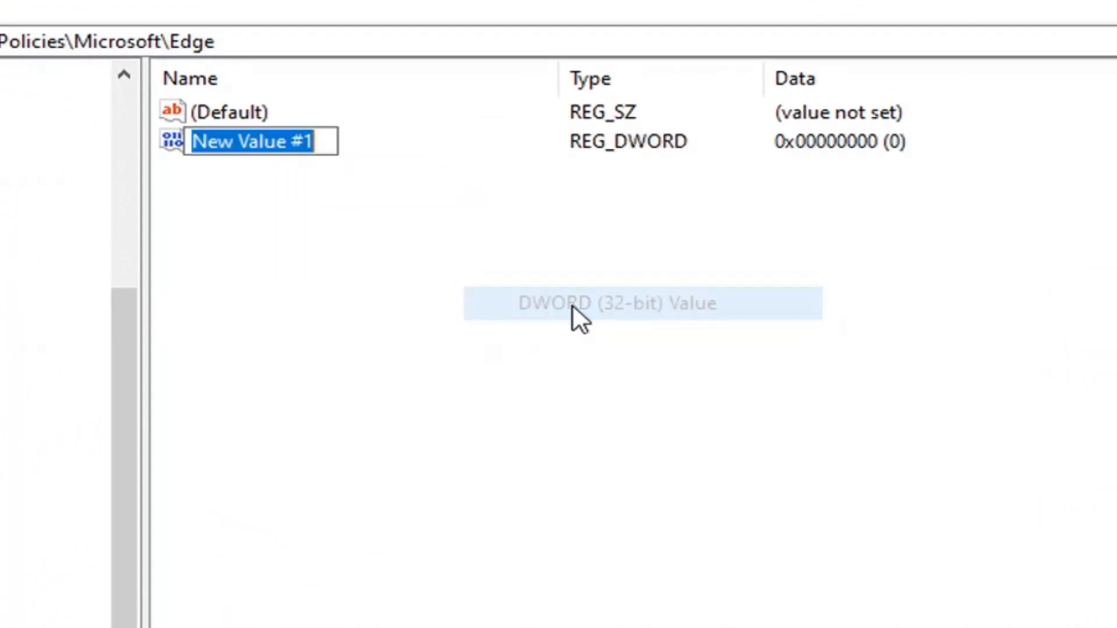
mouse_move(513, 302)
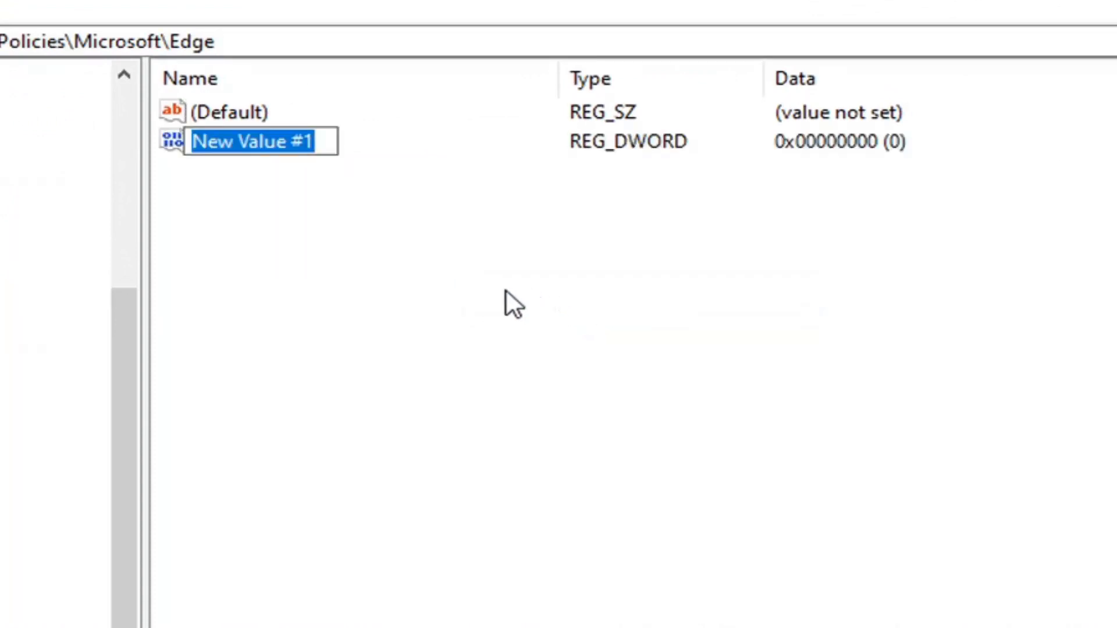
type("Ren")
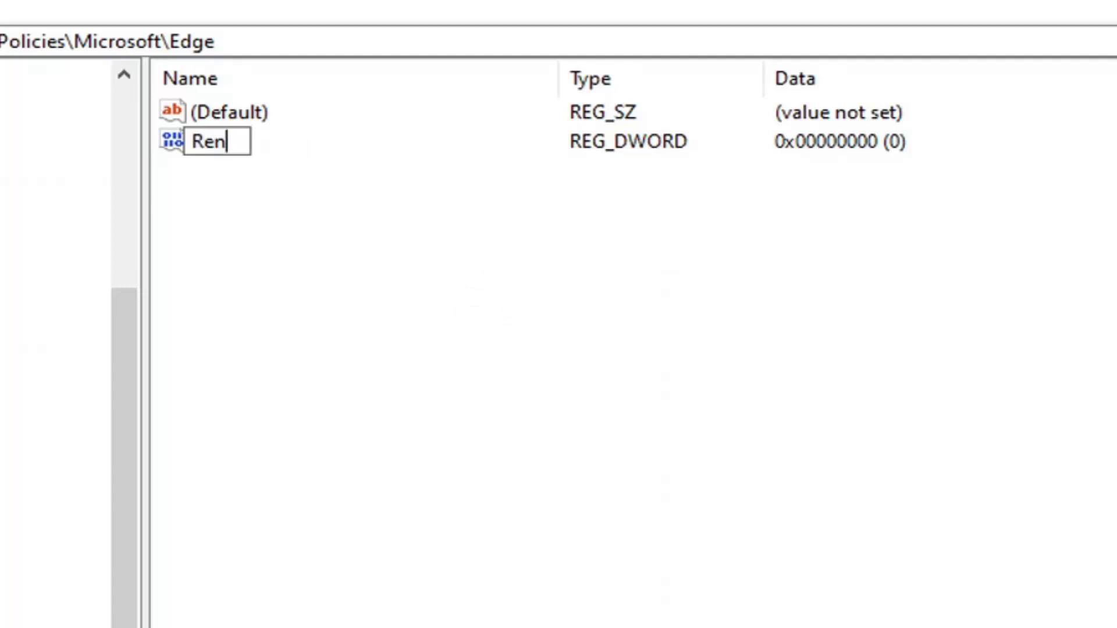
type("derer")
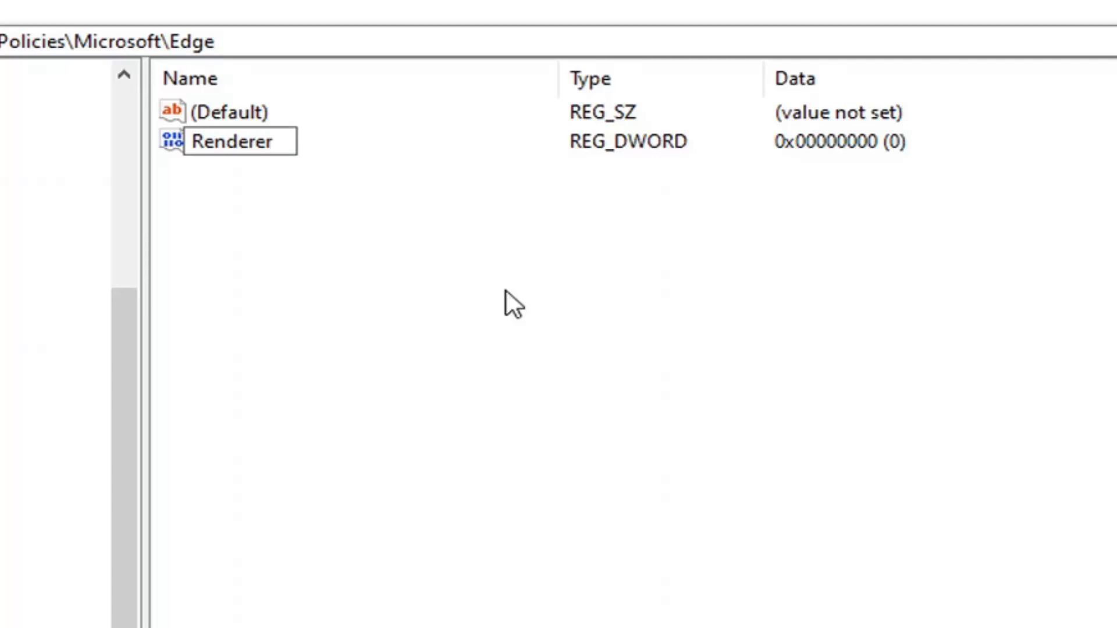
type("Code")
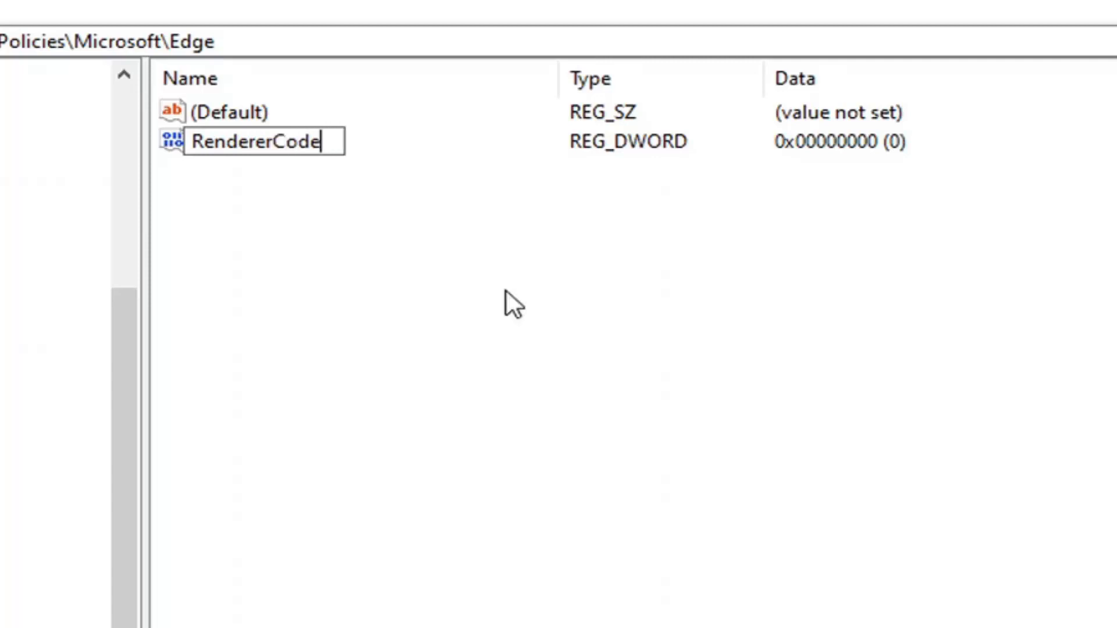
type("Integrit")
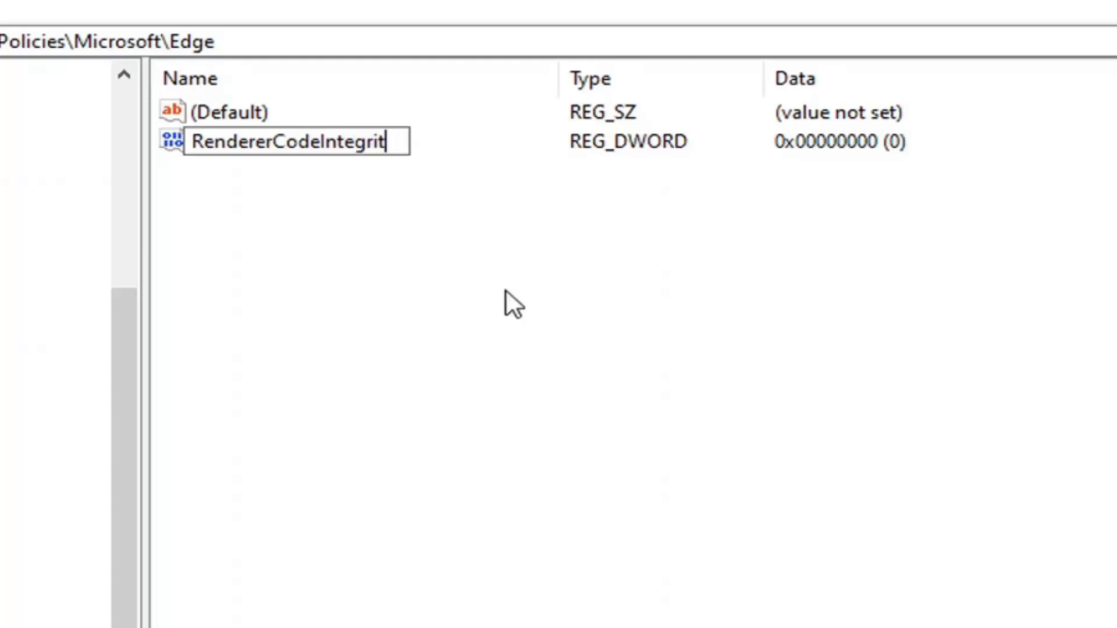
type("yEna")
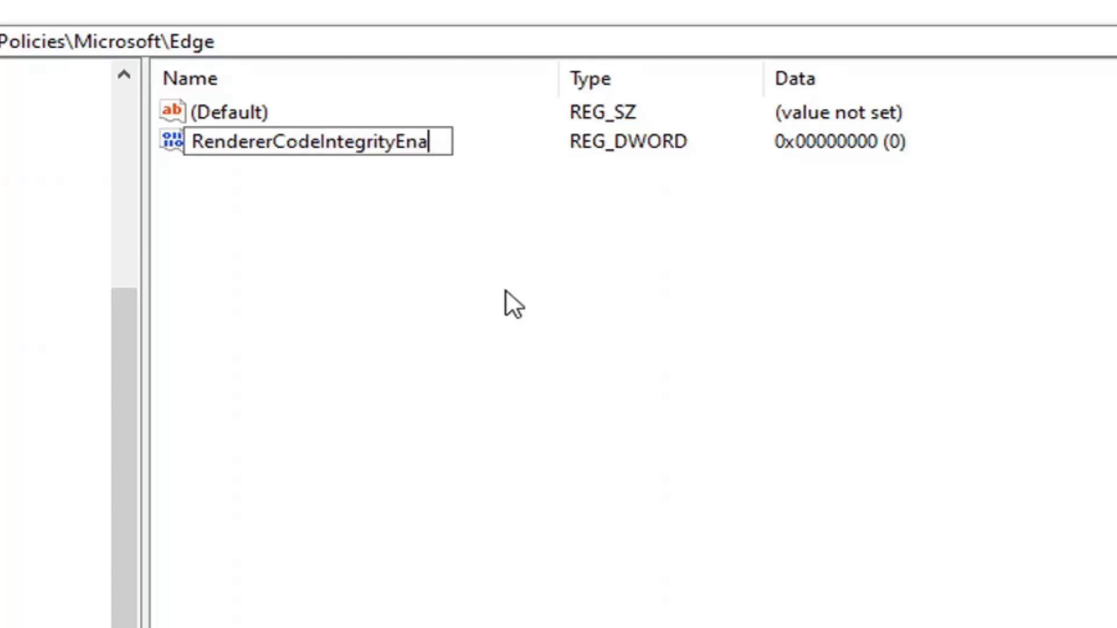
type("bled")
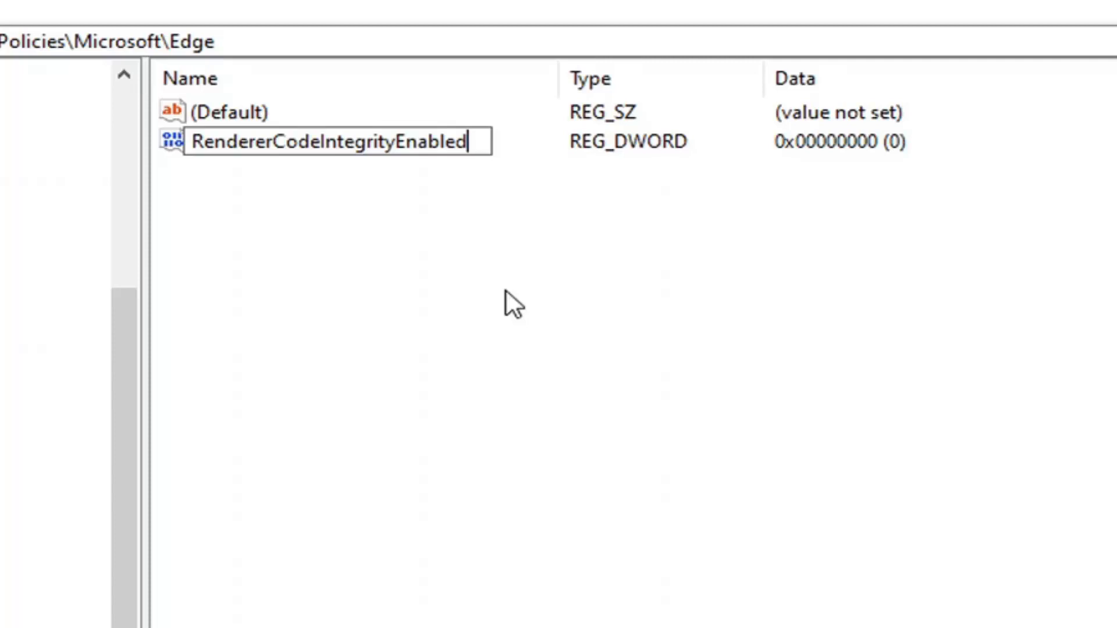
key("Return")
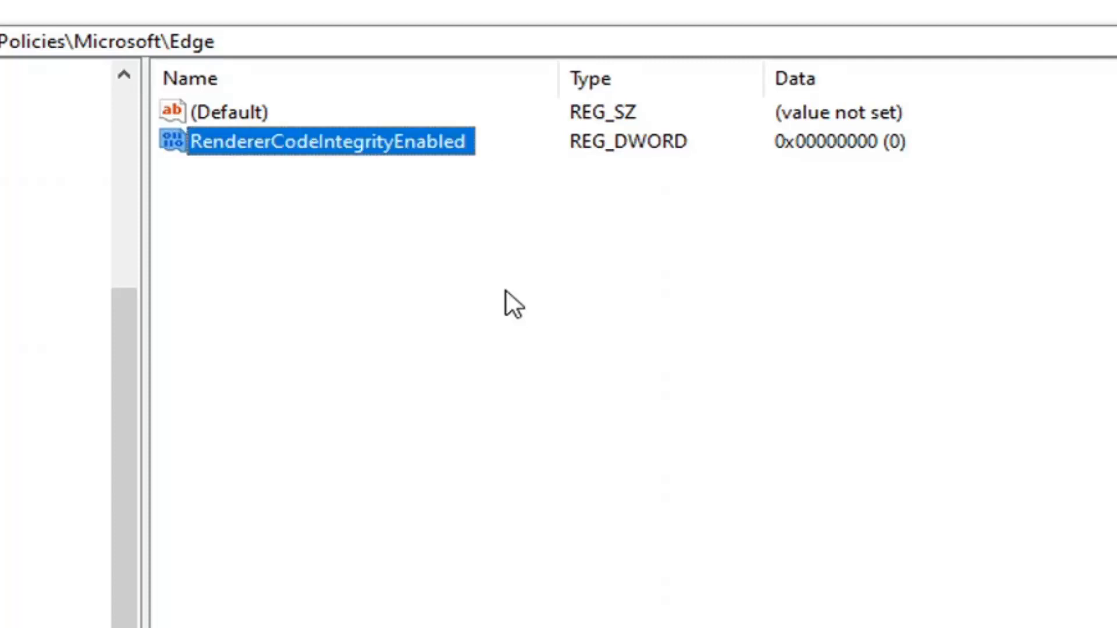
double_click(328, 140)
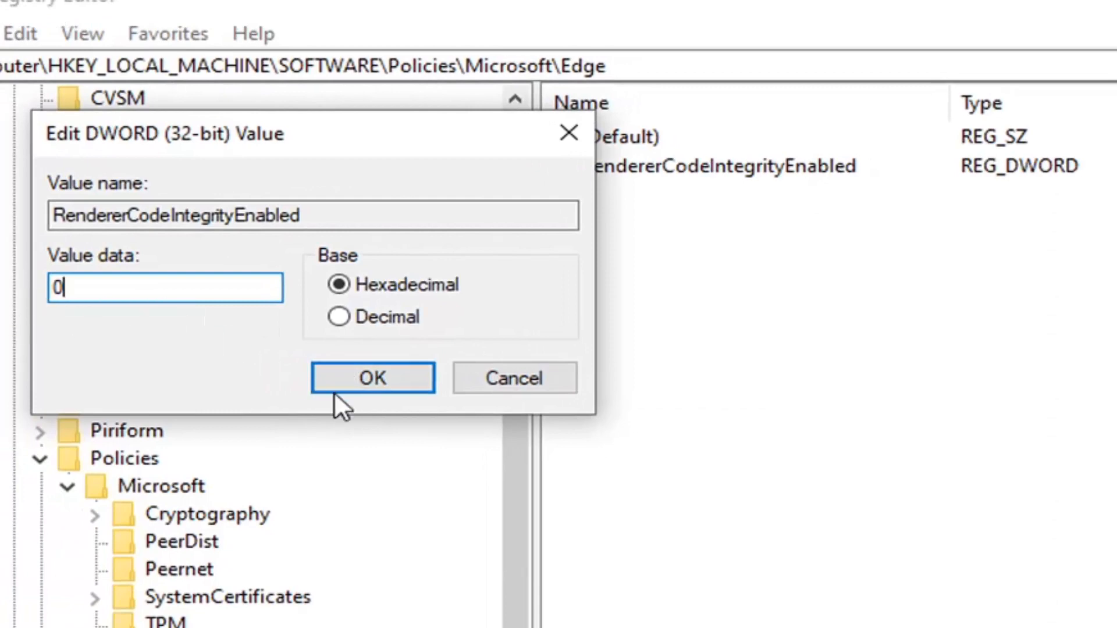
Keep RendererCodeIntegrityEnabled at data 0 and close Registry Editor
left_click(371, 377)
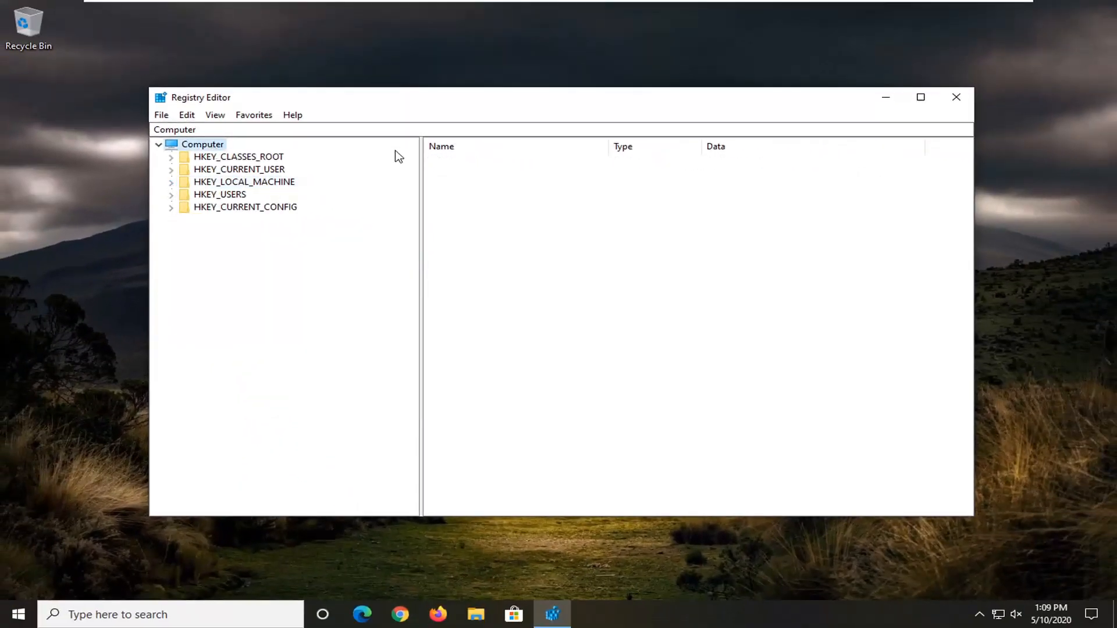
left_click(957, 97)
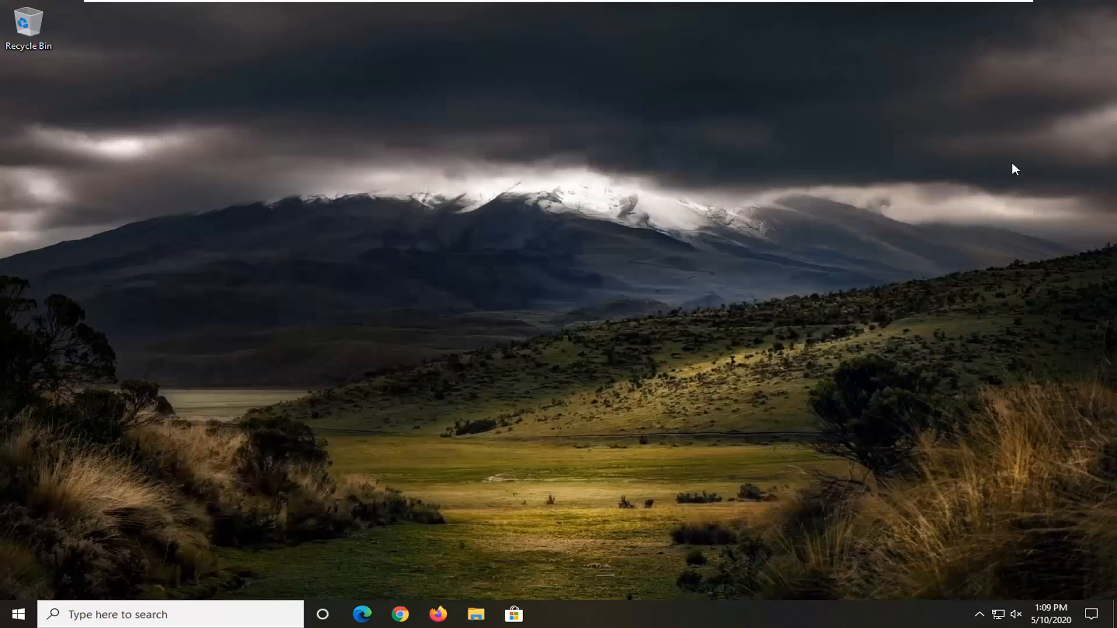